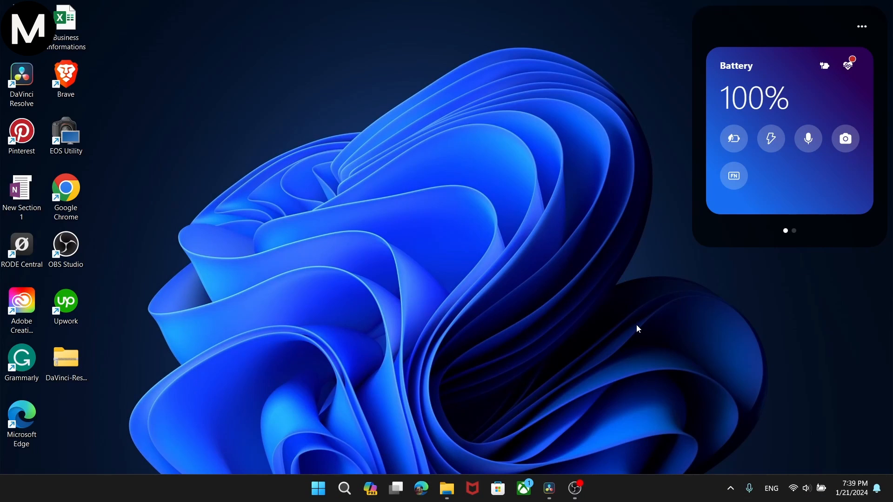
mouse_move(624, 347)
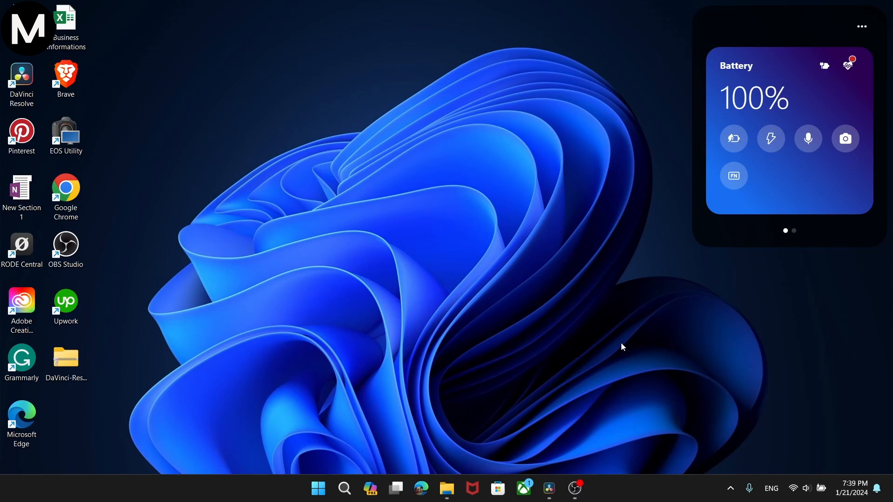
Step: Bring up OBS Settings from the Controls dock and show the Hotkeys page
click(574, 488)
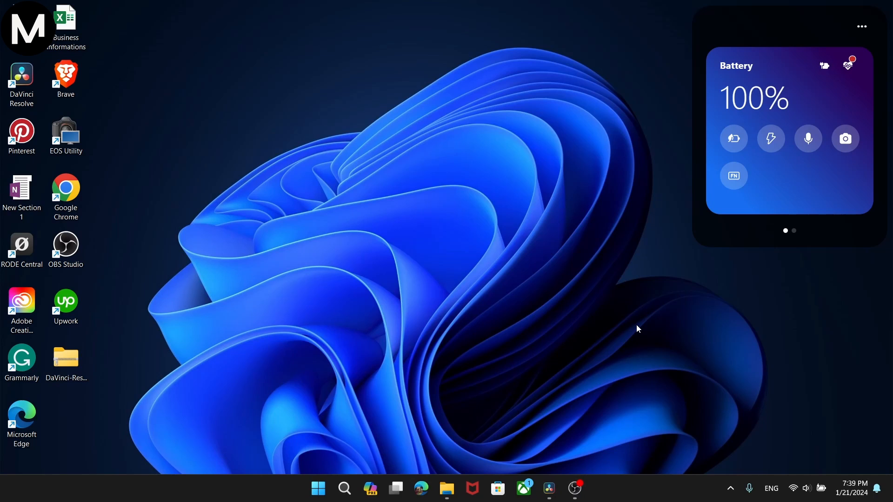
mouse_move(584, 400)
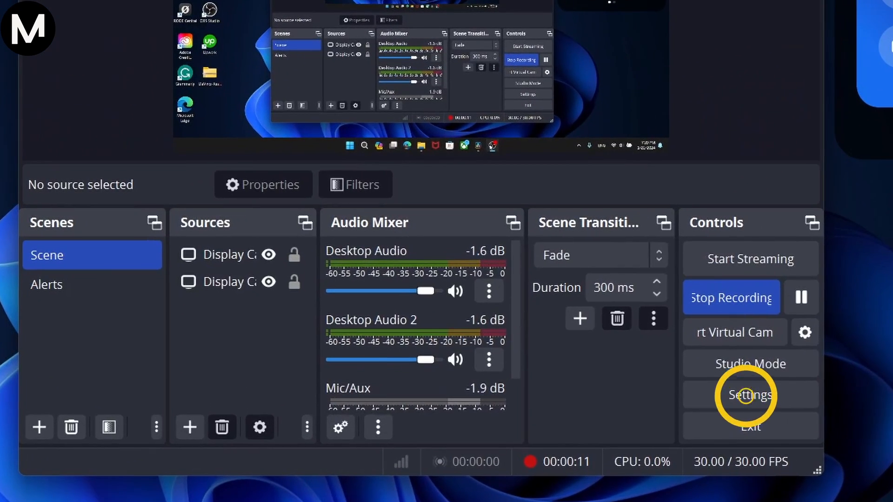
click(750, 396)
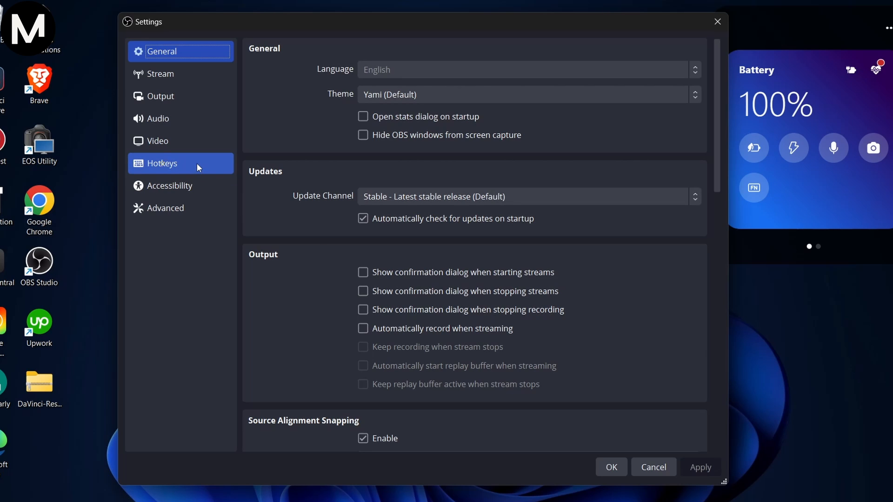
click(181, 162)
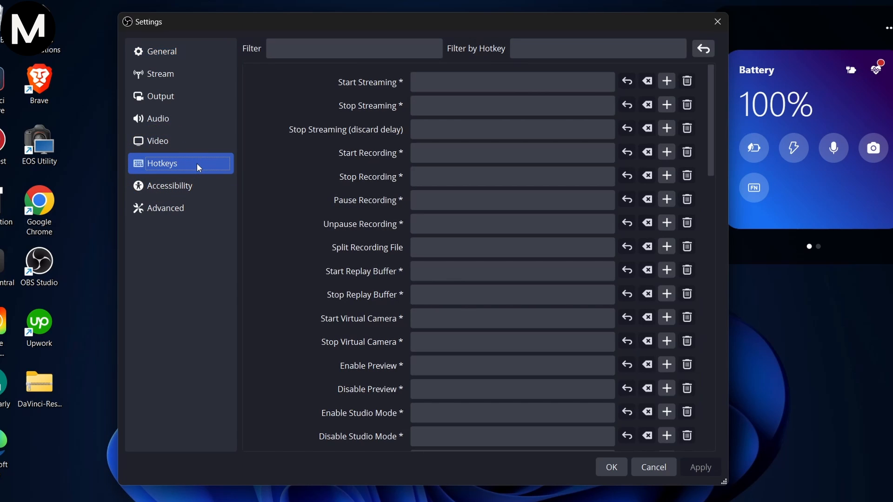
Step: Filter the hotkeys by 'mute' and select the Mic/Aux Mute shortcut field
text(mute)
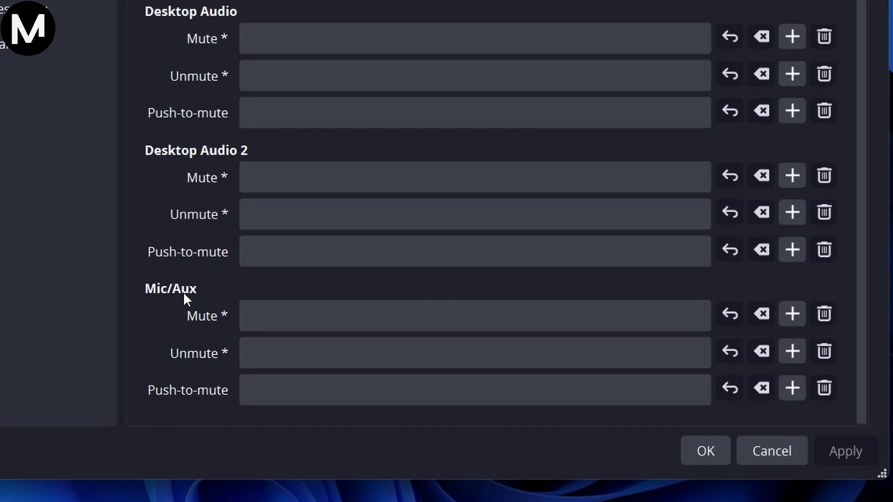
click(474, 325)
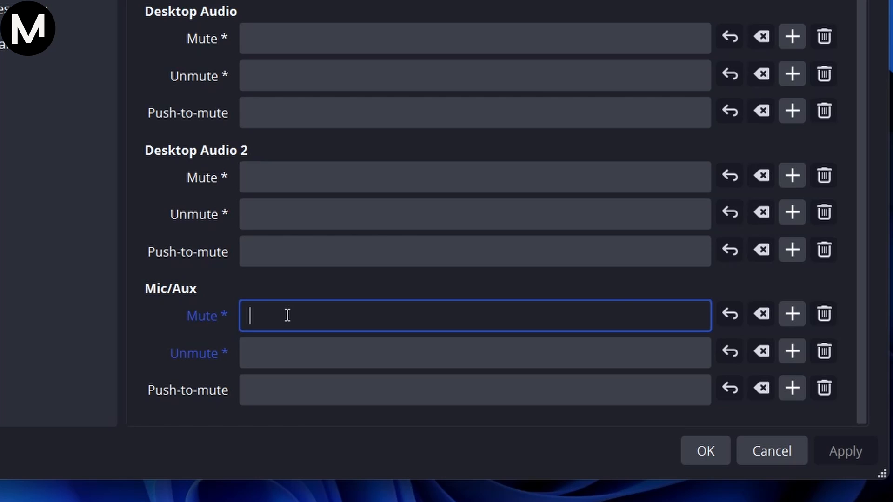
Step: Assign Q to the Mic/Aux Mute and Unmute hotkeys, leaving the change unapplied
text(Q)
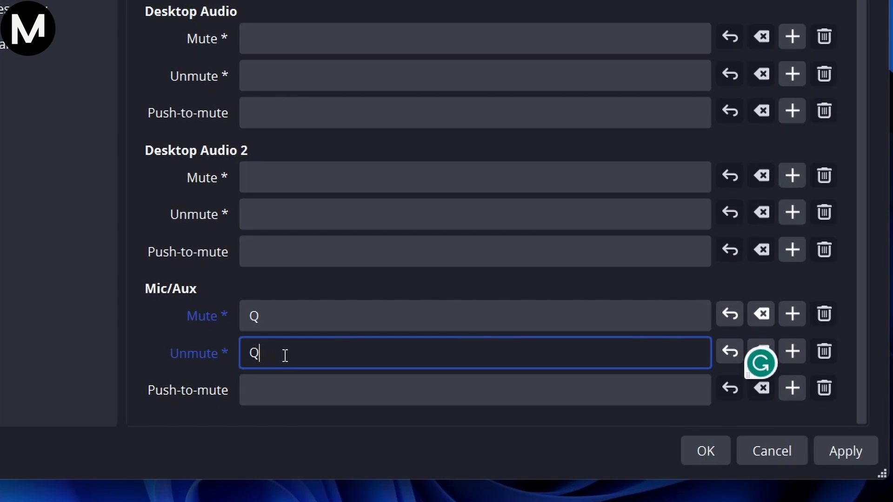
mouse_move(310, 357)
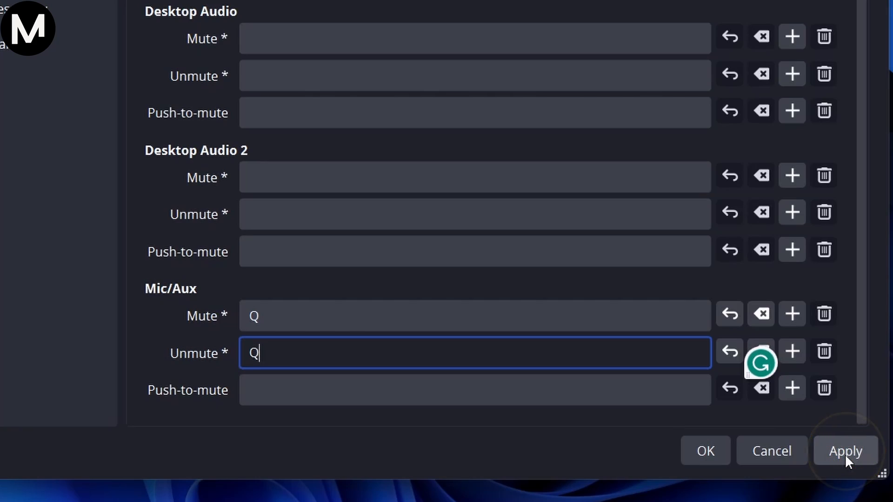
click(845, 450)
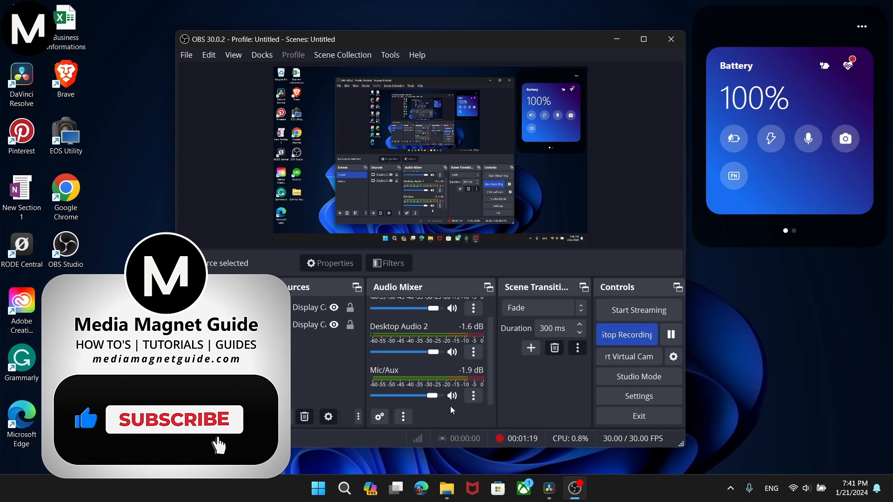
click(175, 420)
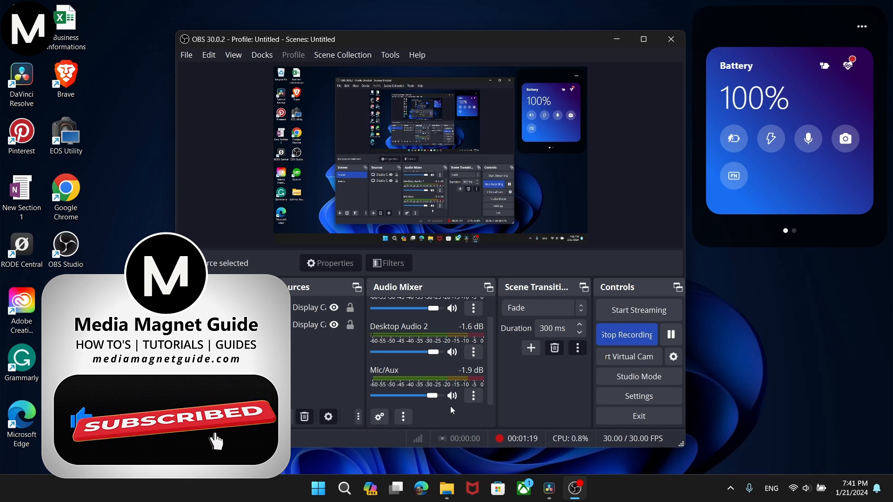